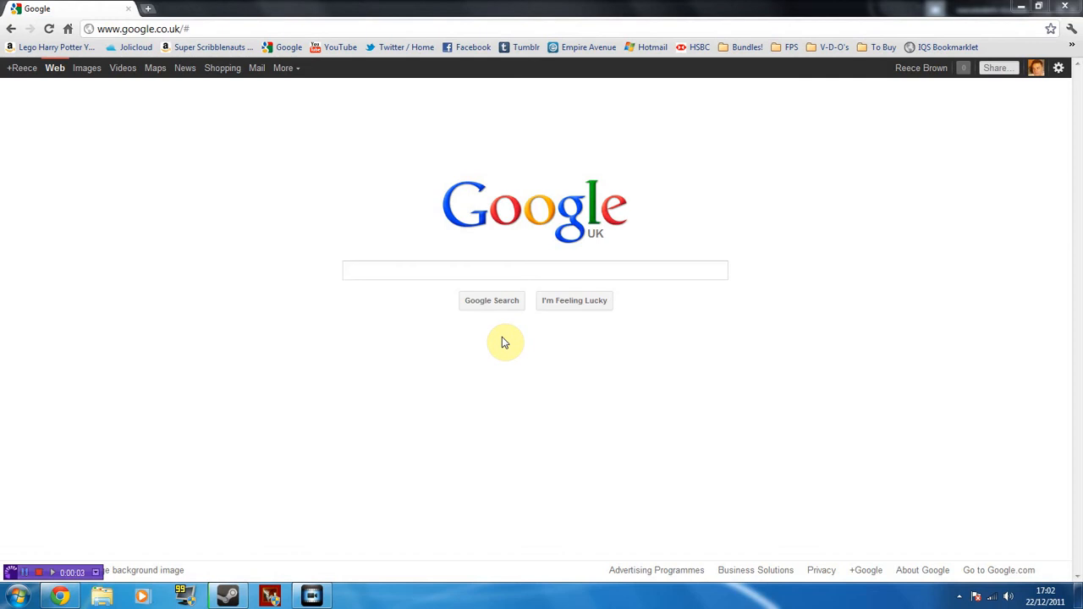
Search 'Tilt' to see the tilted page, then return to the Google home page.
left_click(535, 270)
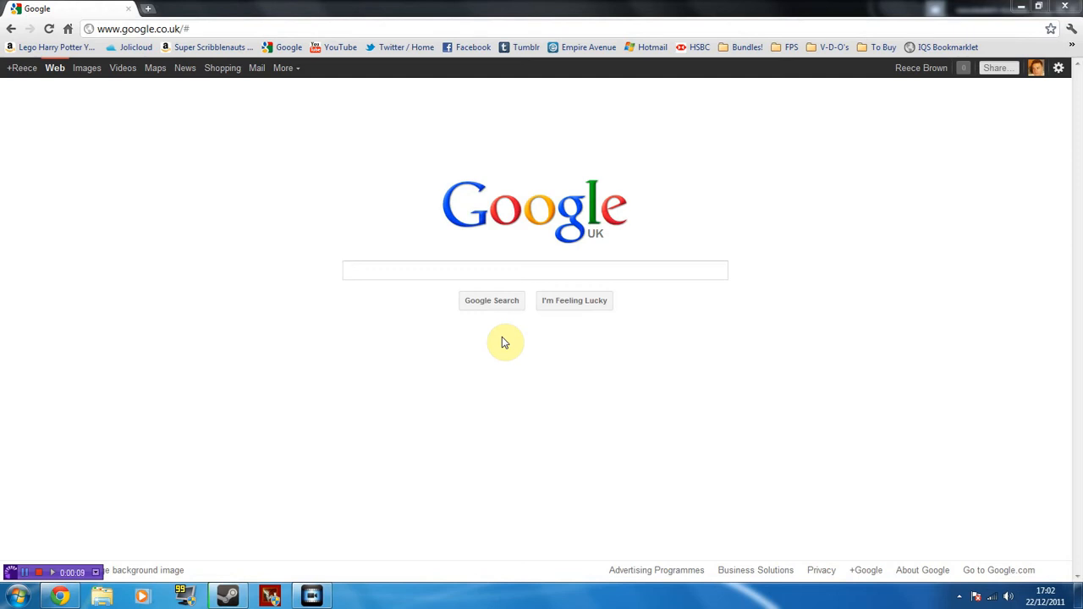
left_click(534, 270)
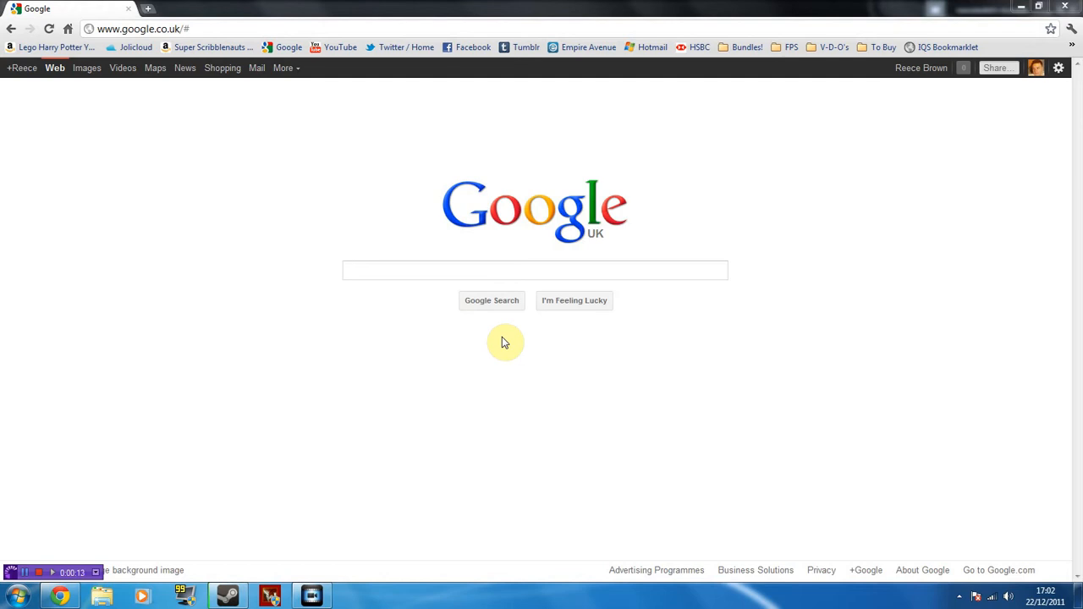
left_click(535, 270)
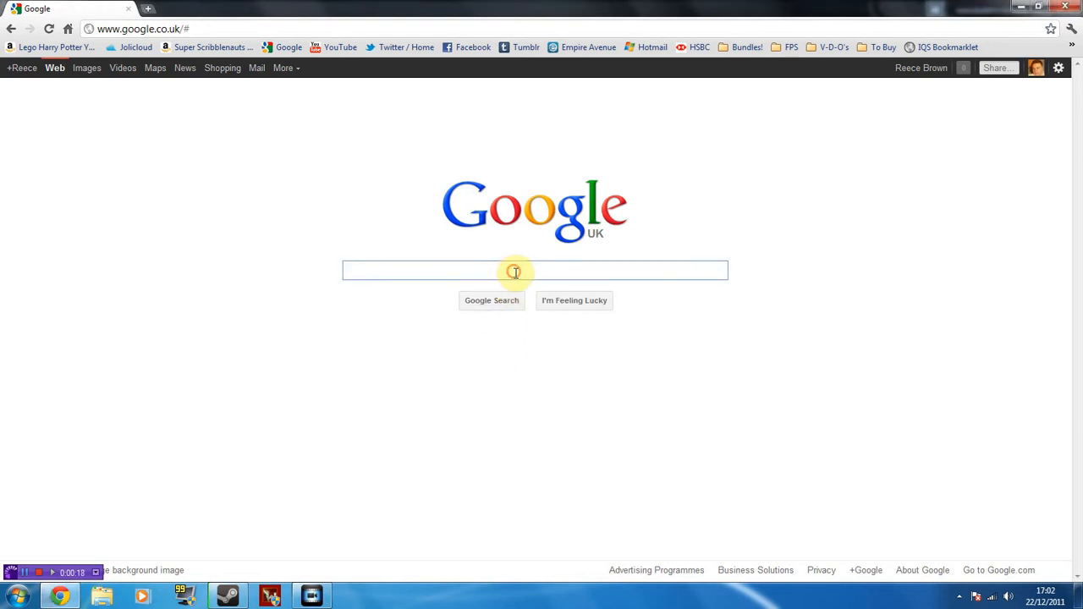
type("Tilt")
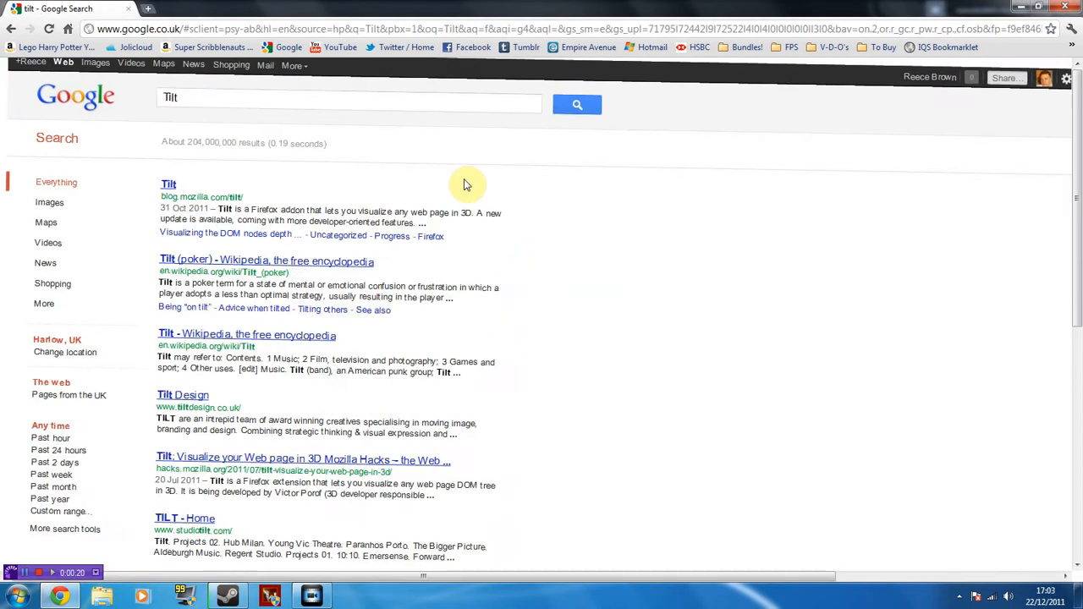
mouse_move(100, 110)
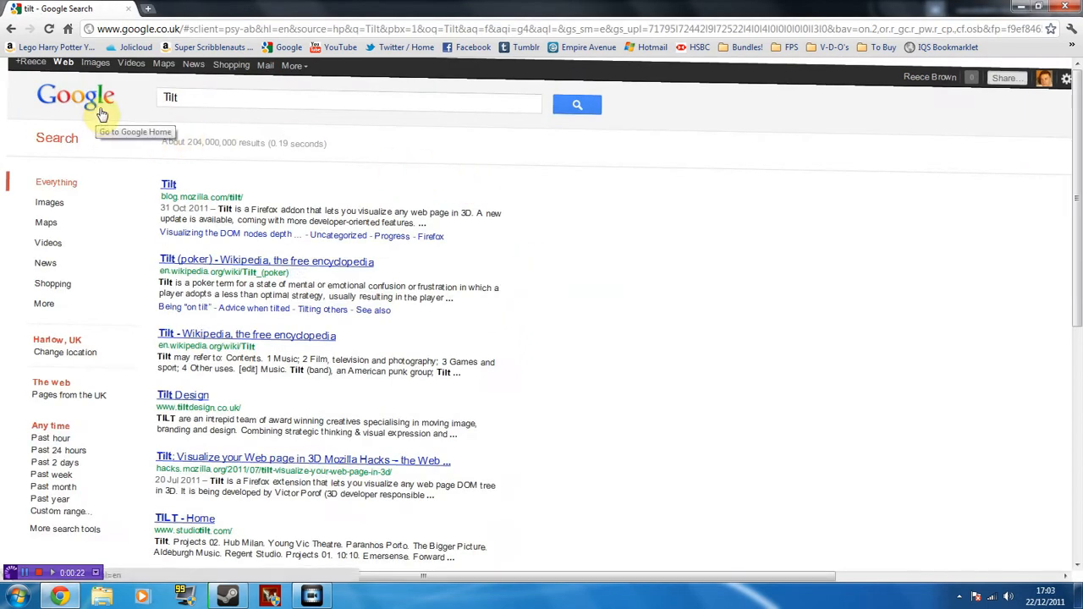
left_click(93, 107)
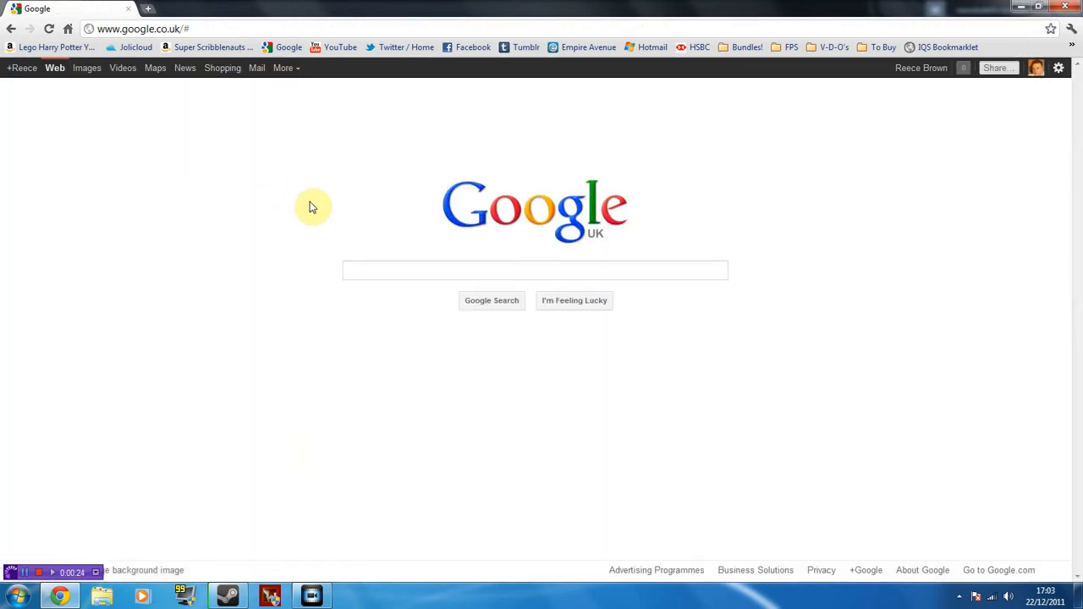
Search 'let it snow' for falling snow, then search 'Christmas'.
left_click(535, 270)
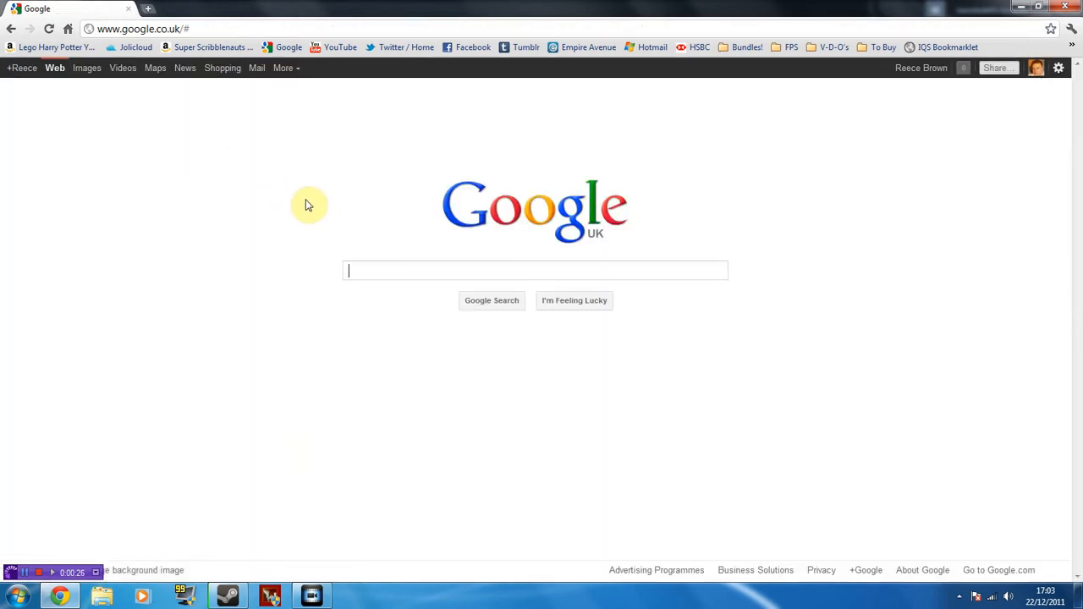
type("let")
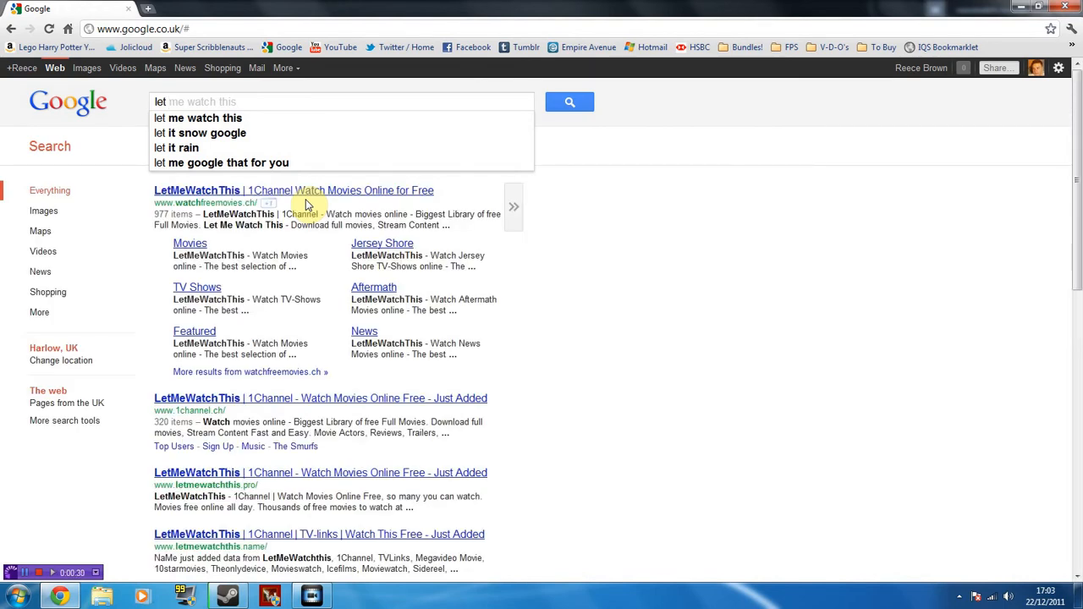
left_click(201, 133)
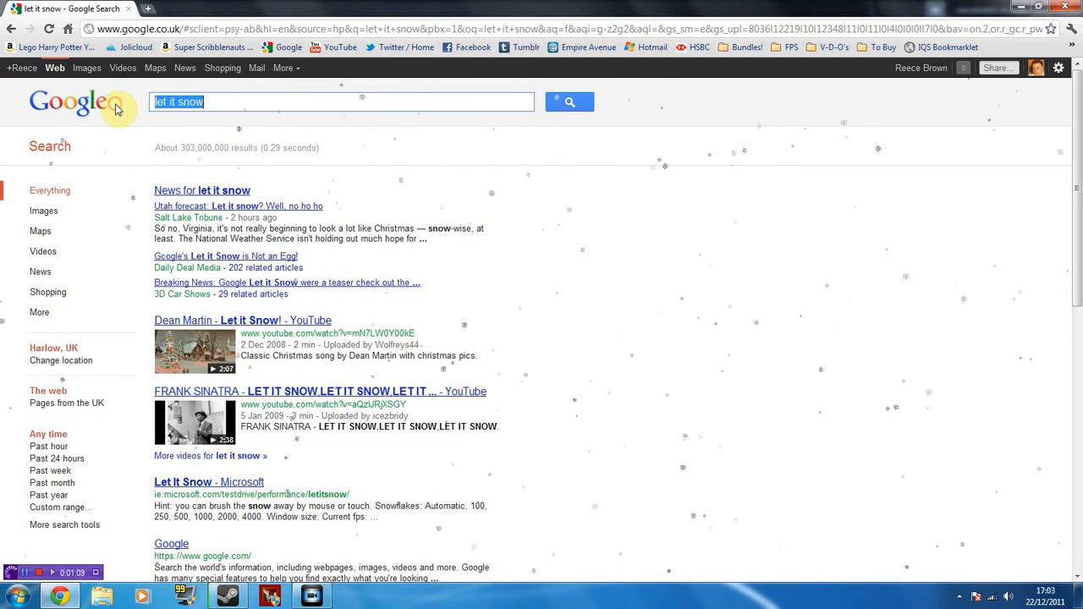
type("Chr")
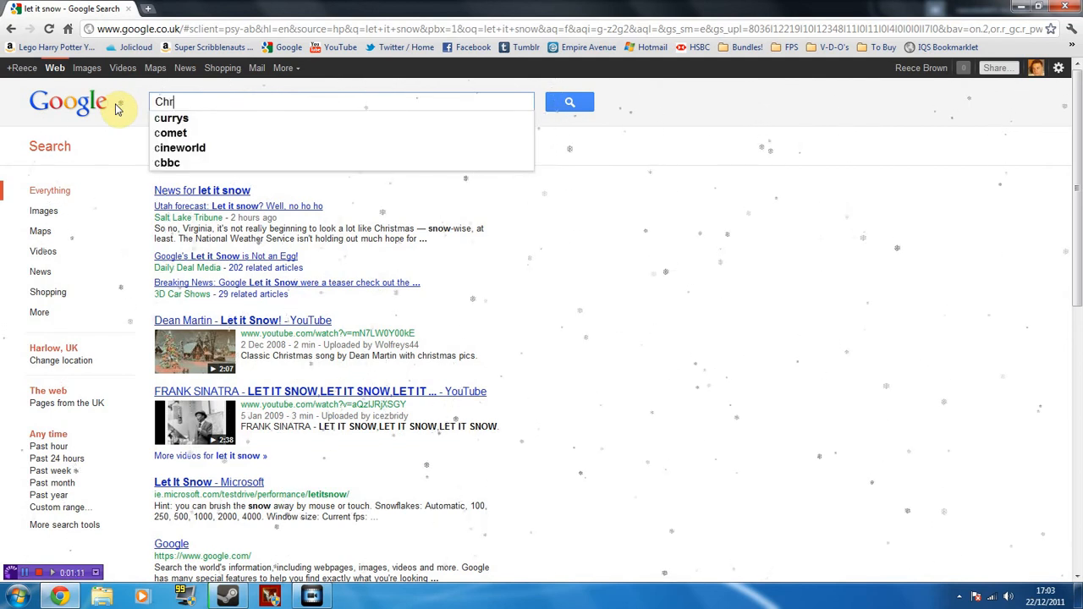
type("Christmas")
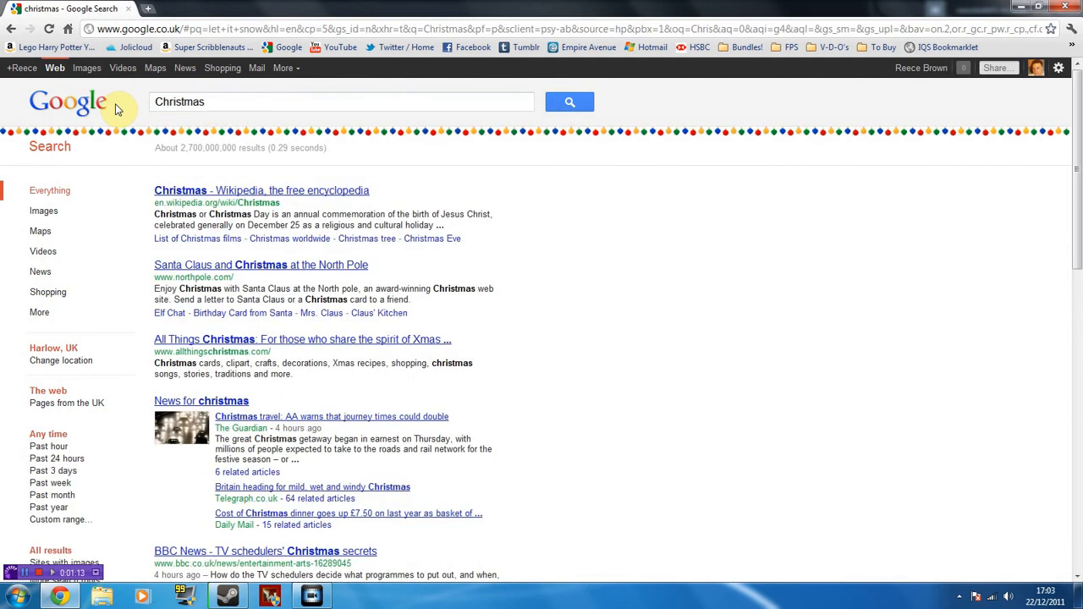